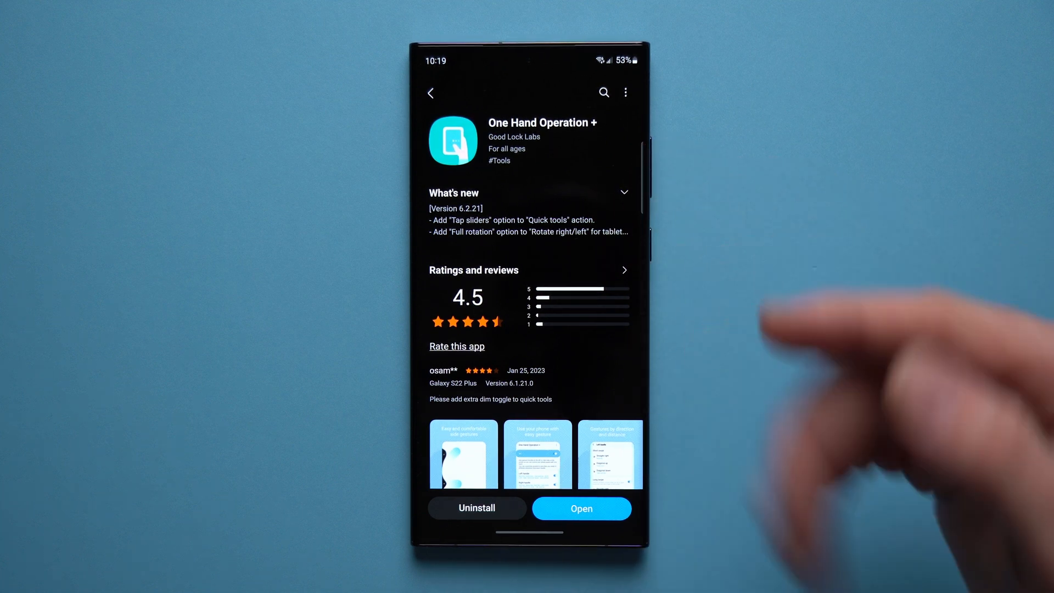
mouse_move(841, 303)
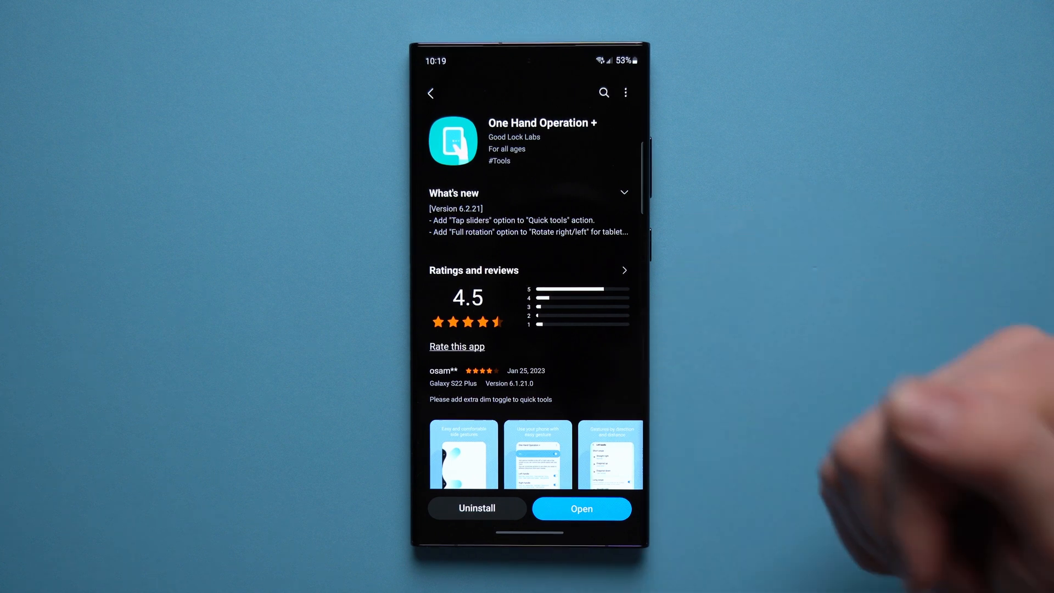
mouse_move(739, 363)
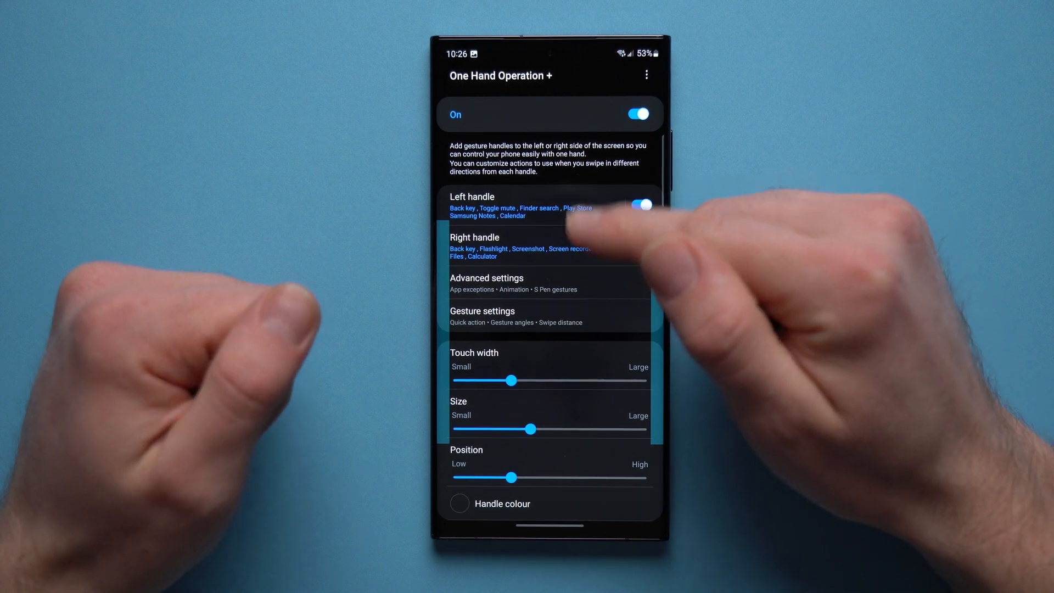
Step: Open the Left handle settings to show its Short swipe and Long swipe options
click(501, 204)
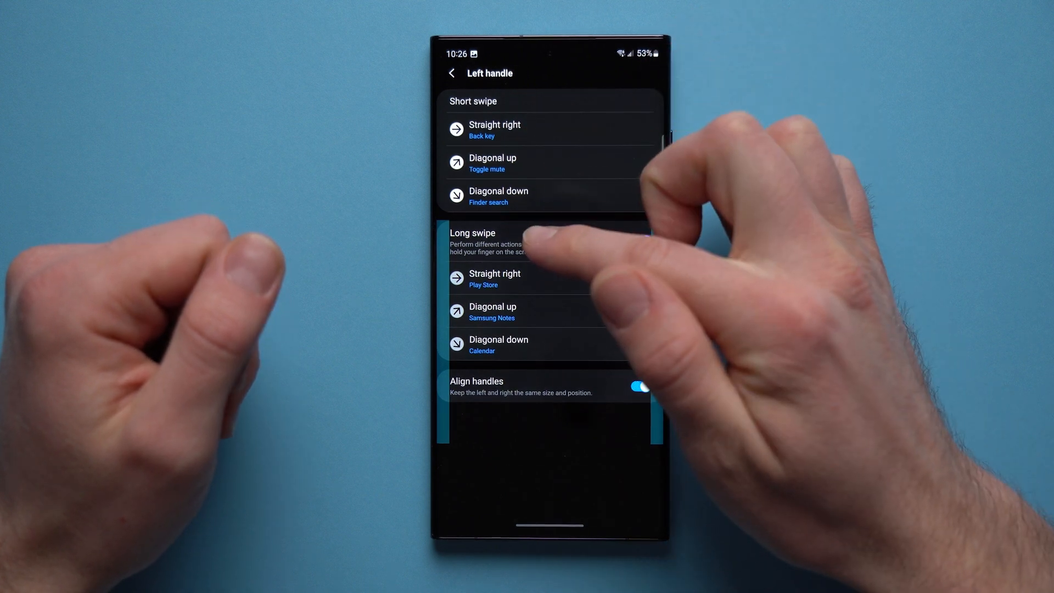
click(639, 386)
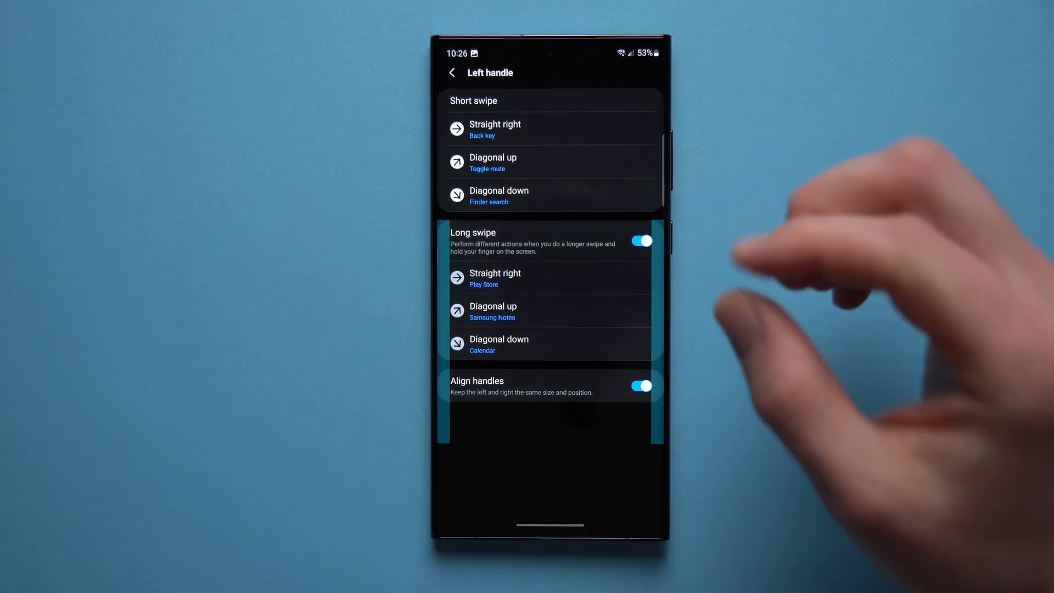
mouse_move(659, 323)
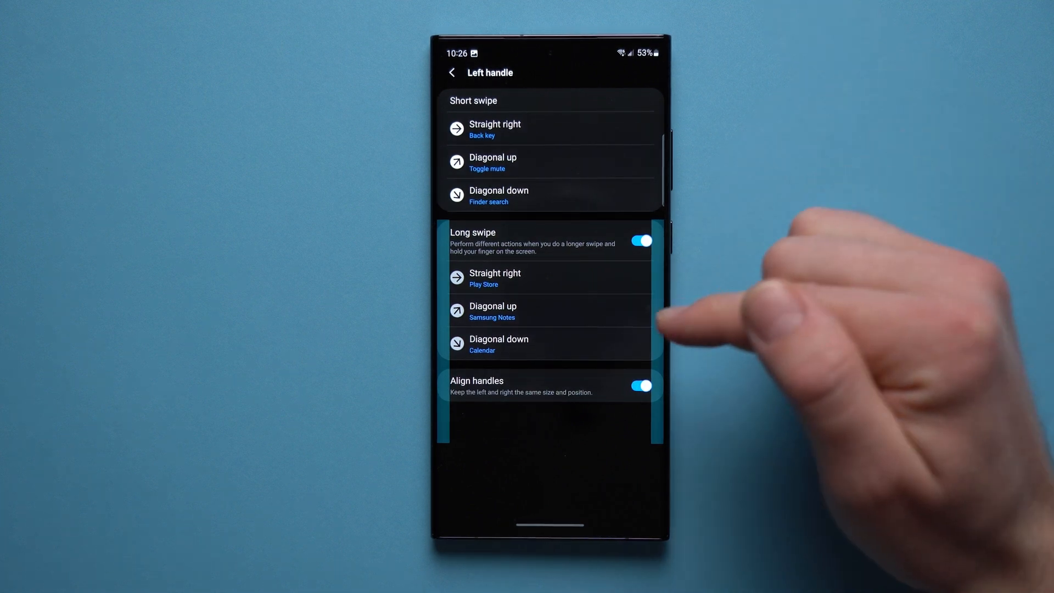
click(637, 385)
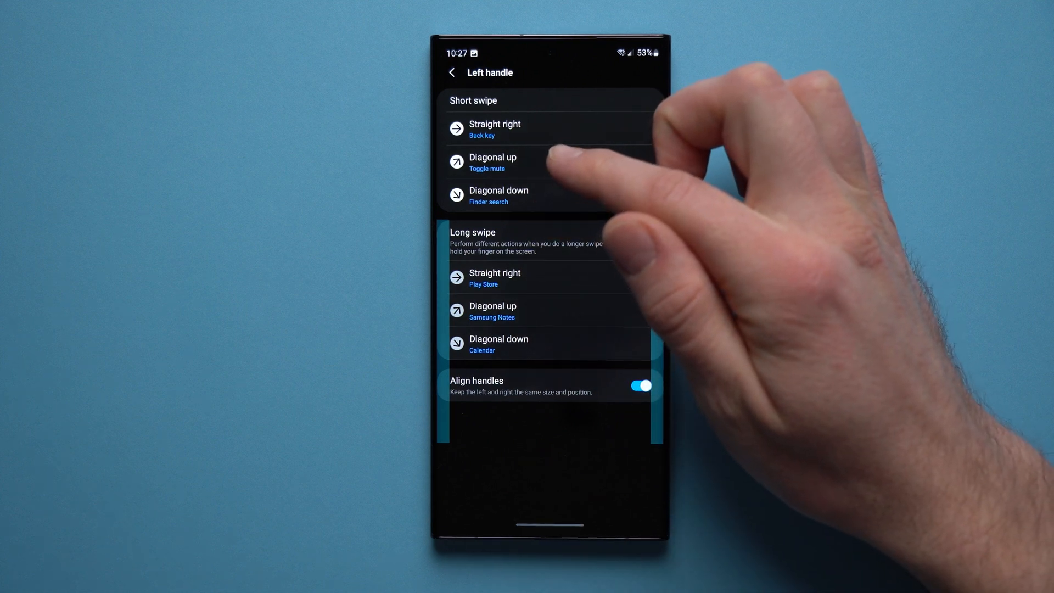
Step: Set the short diagonal-up swipe's action to Start application
click(493, 162)
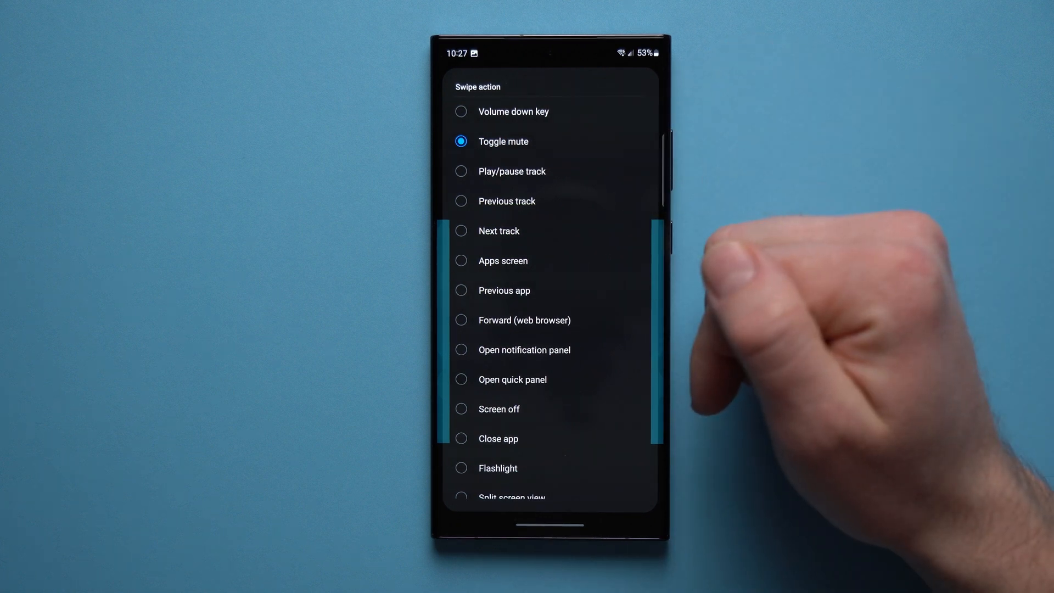
scroll(down, 3)
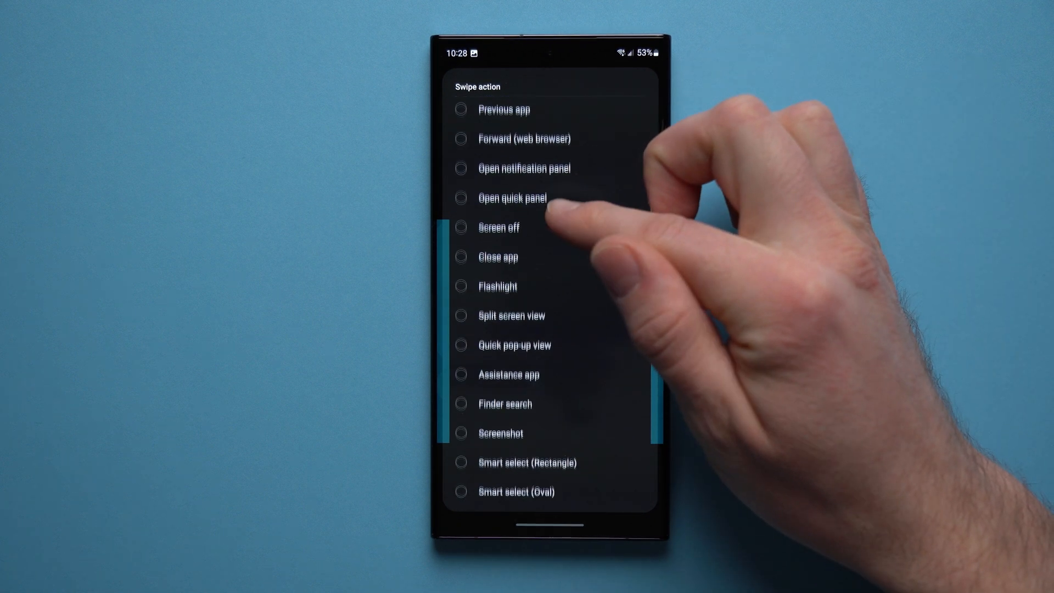
scroll(down, 3)
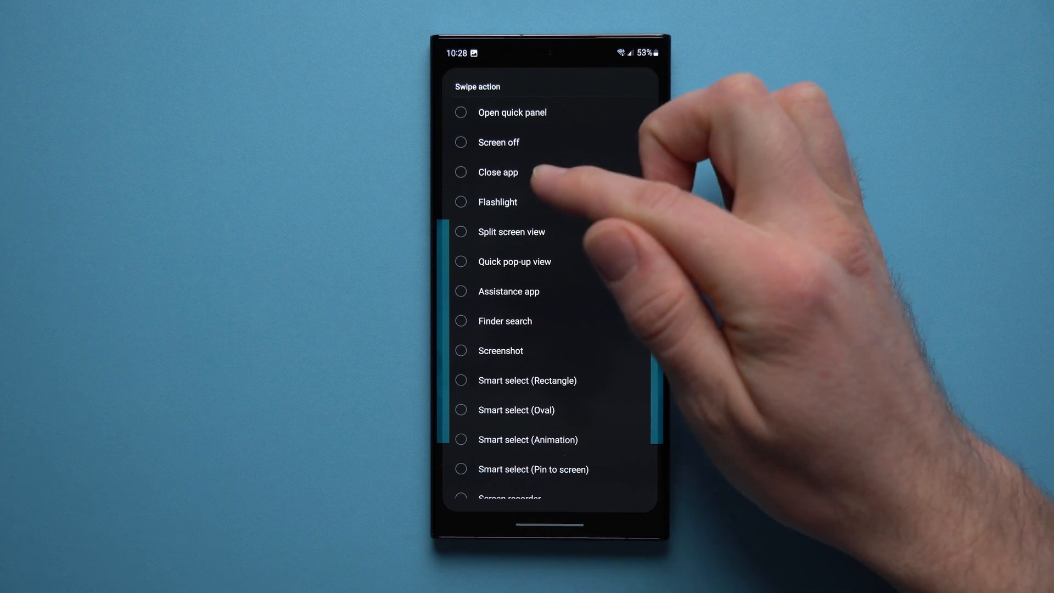
scroll(up, 3)
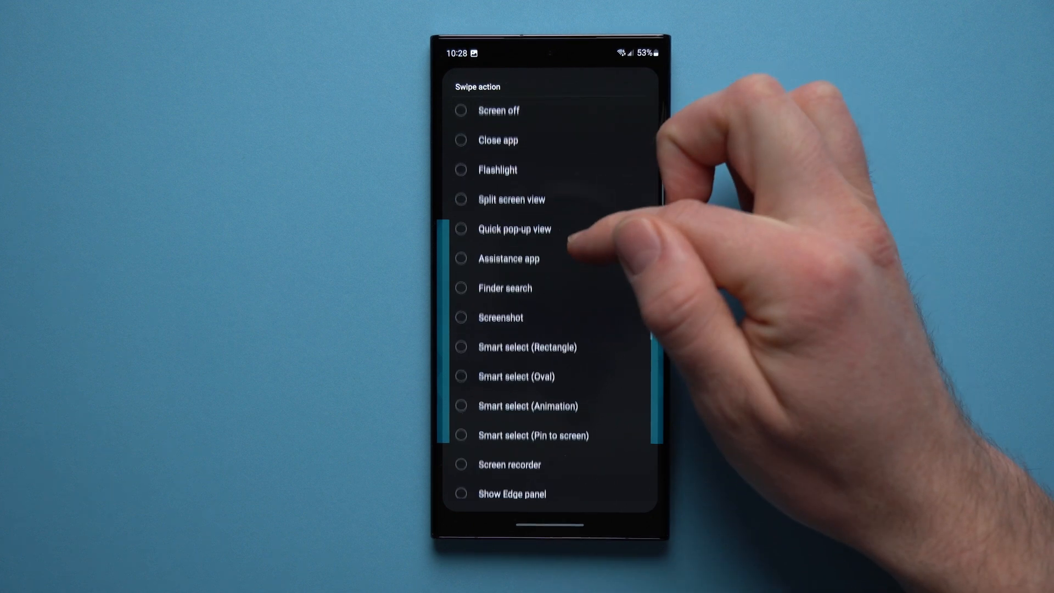
scroll(up, 3)
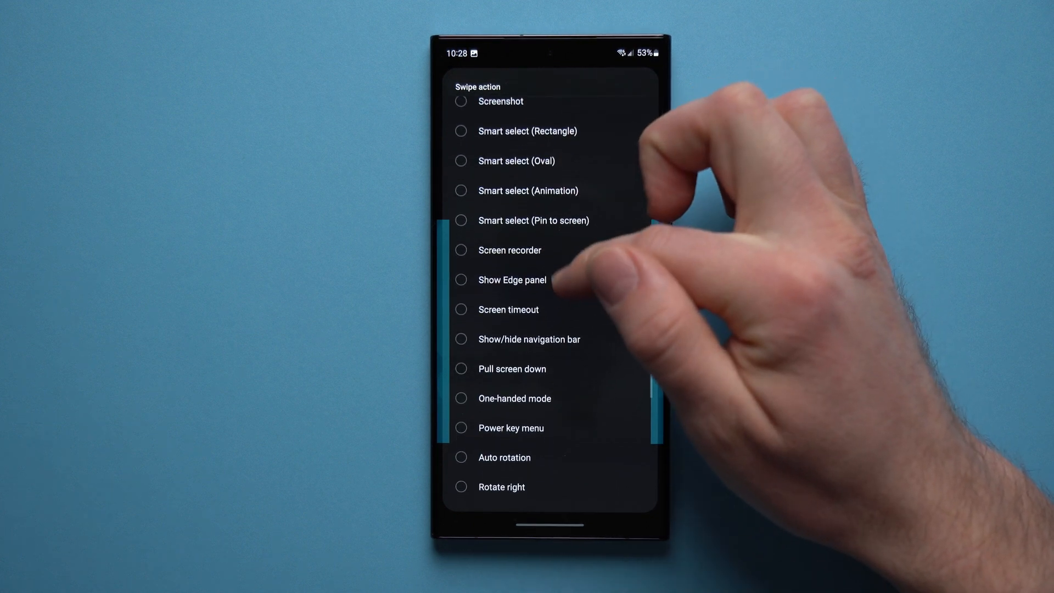
scroll(down, 3)
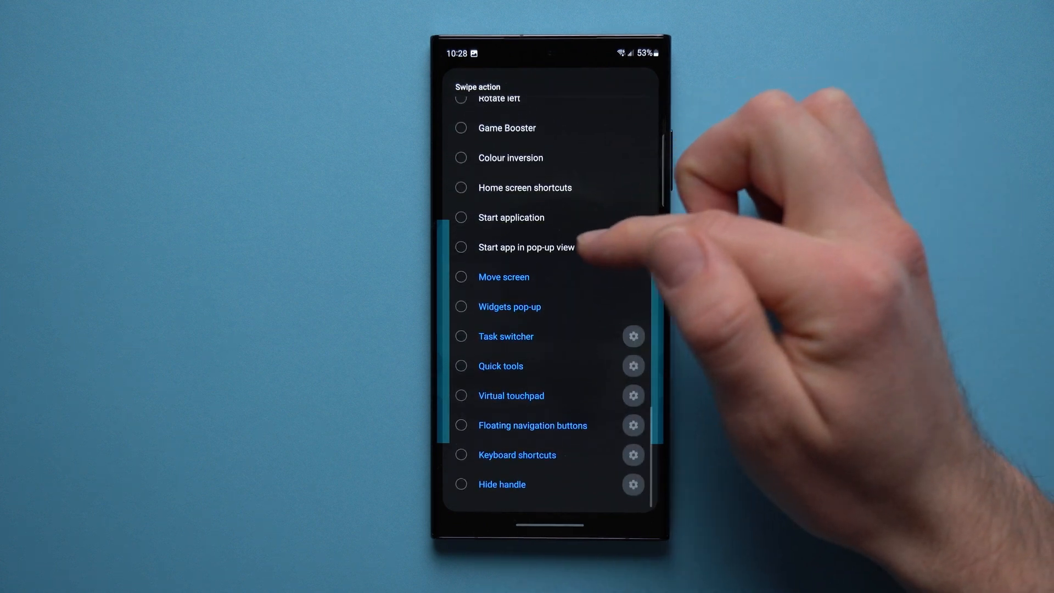
click(510, 217)
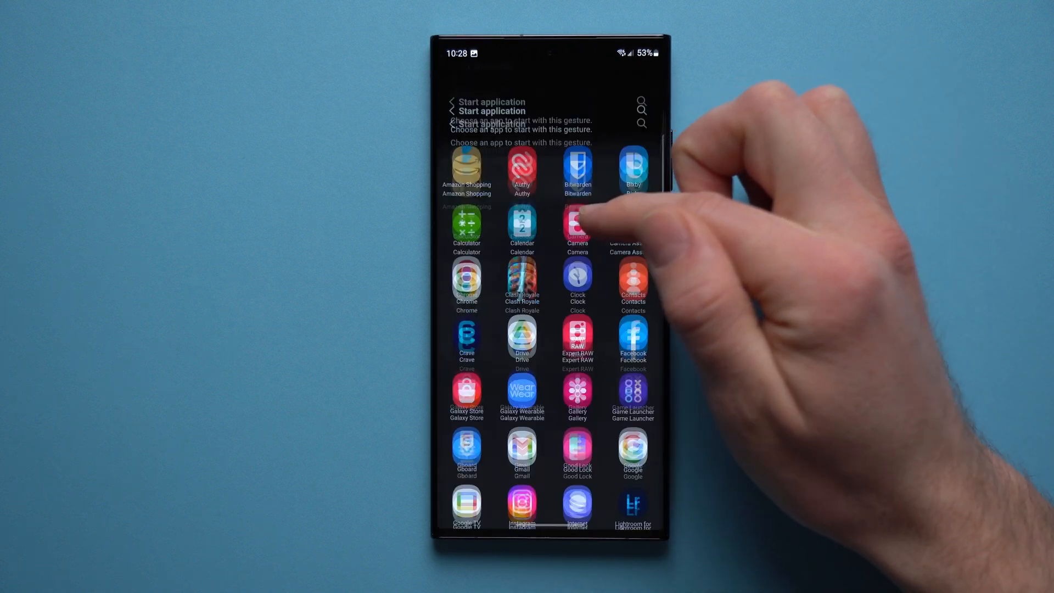